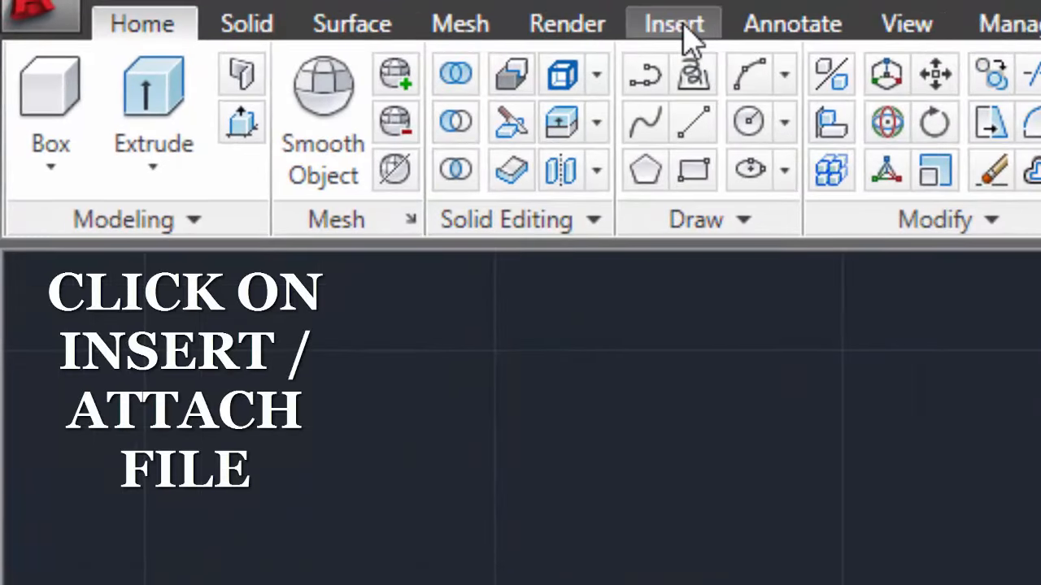
- Start the Attach command from the Insert ribbon's Reference panel
left_click(673, 23)
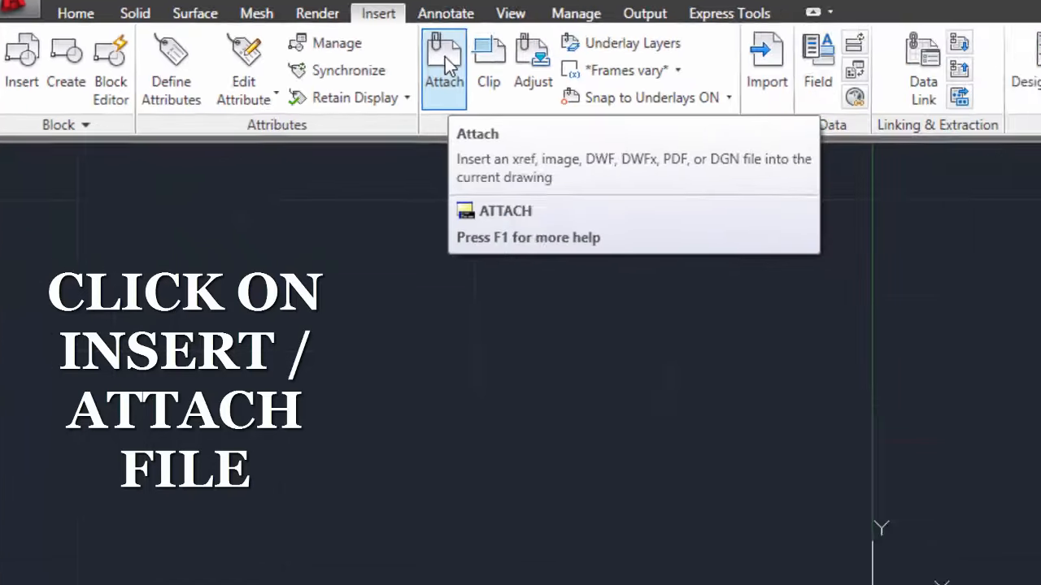
left_click(444, 57)
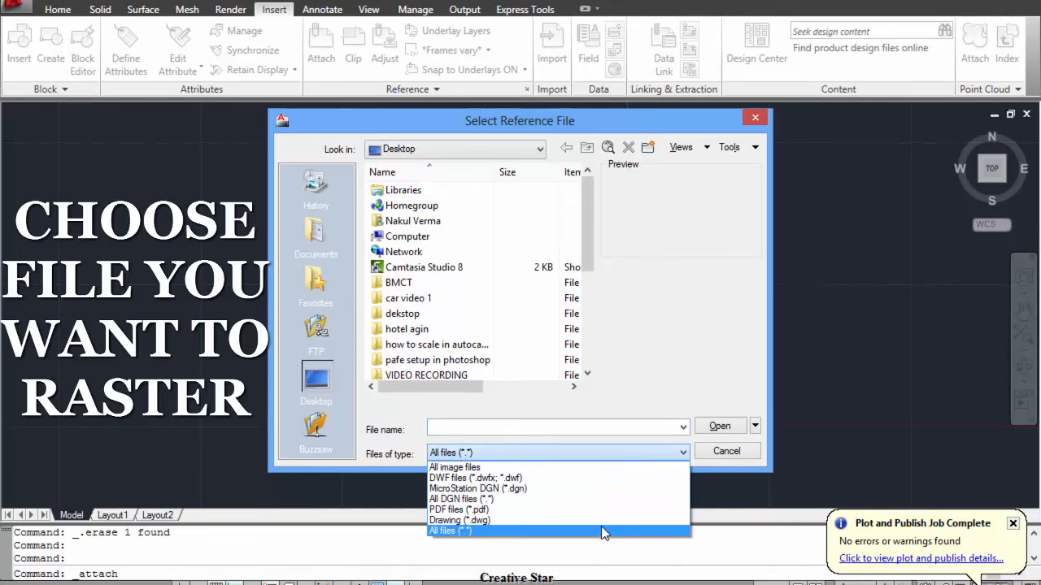
- Attach the COLLEGE-Model PDF as an underlay with default page, insertion point and scale
left_click(449, 530)
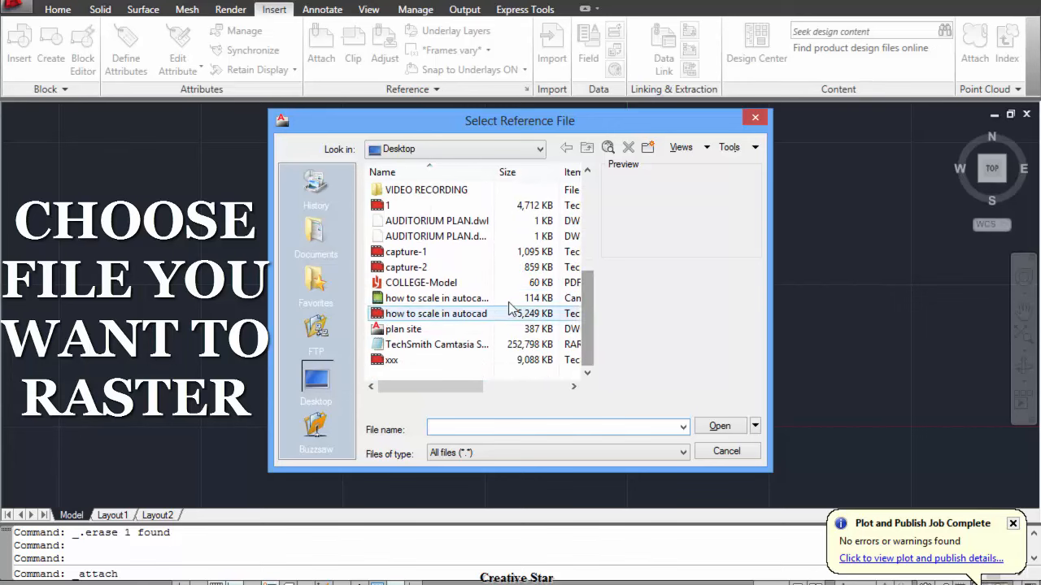
left_click(421, 283)
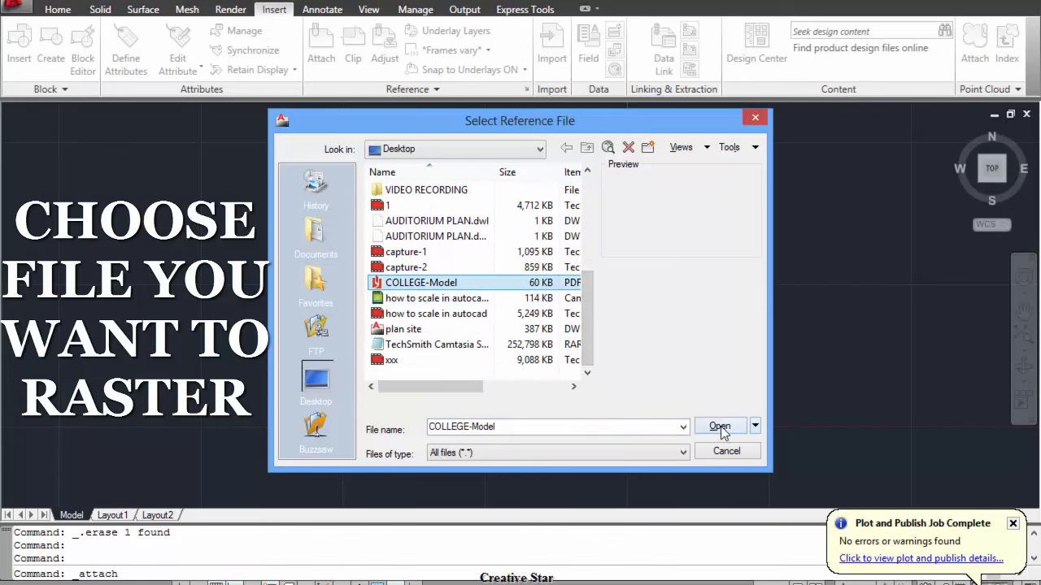
left_click(719, 426)
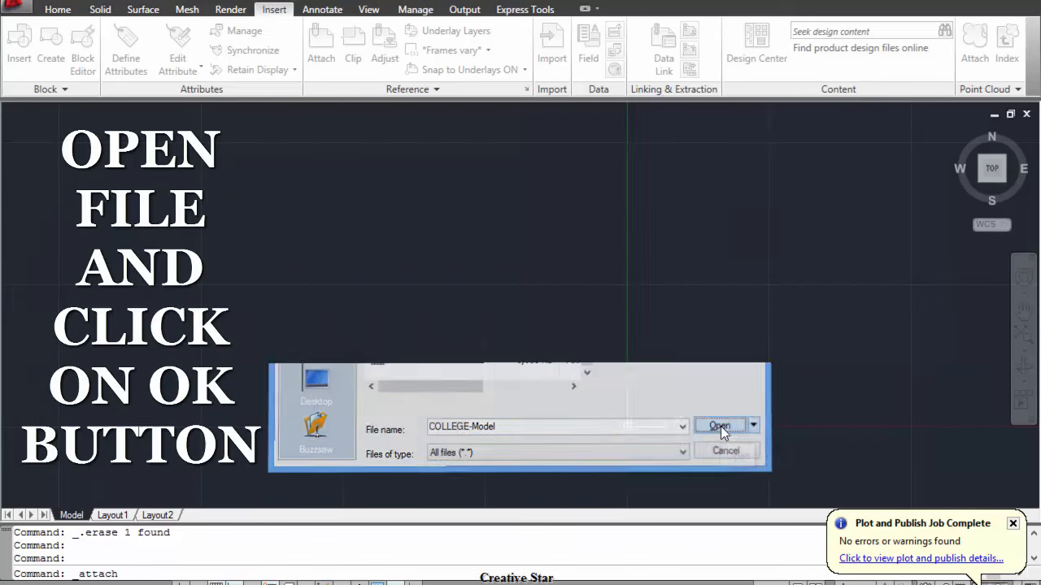
left_click(719, 426)
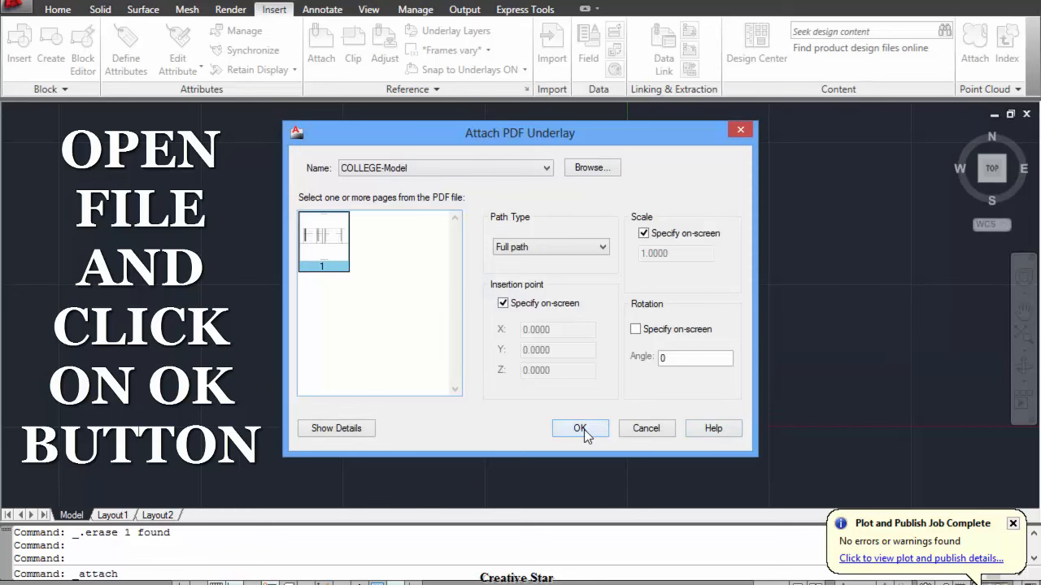
left_click(579, 429)
type("e")
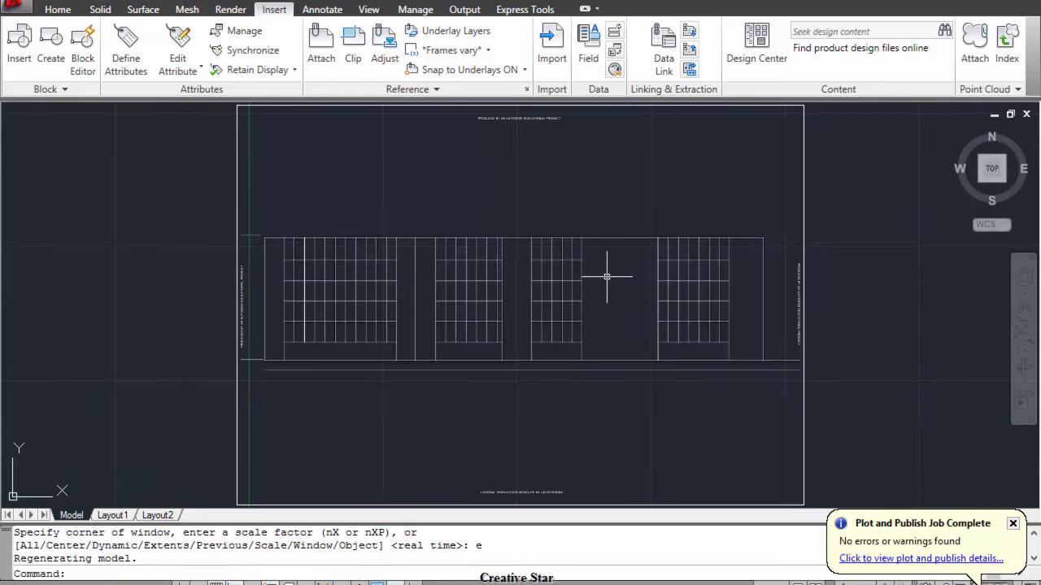
mouse_move(559, 293)
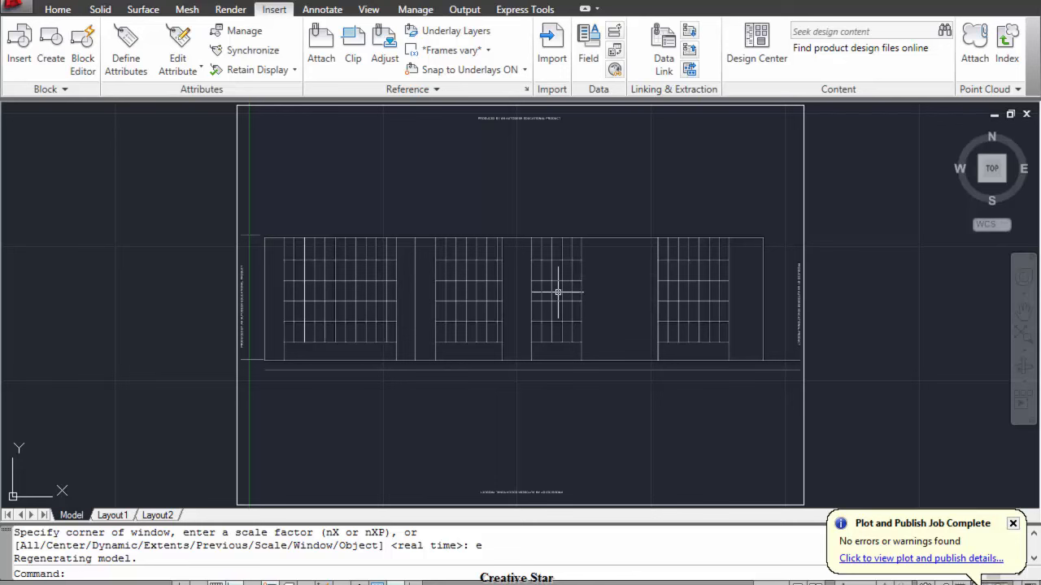